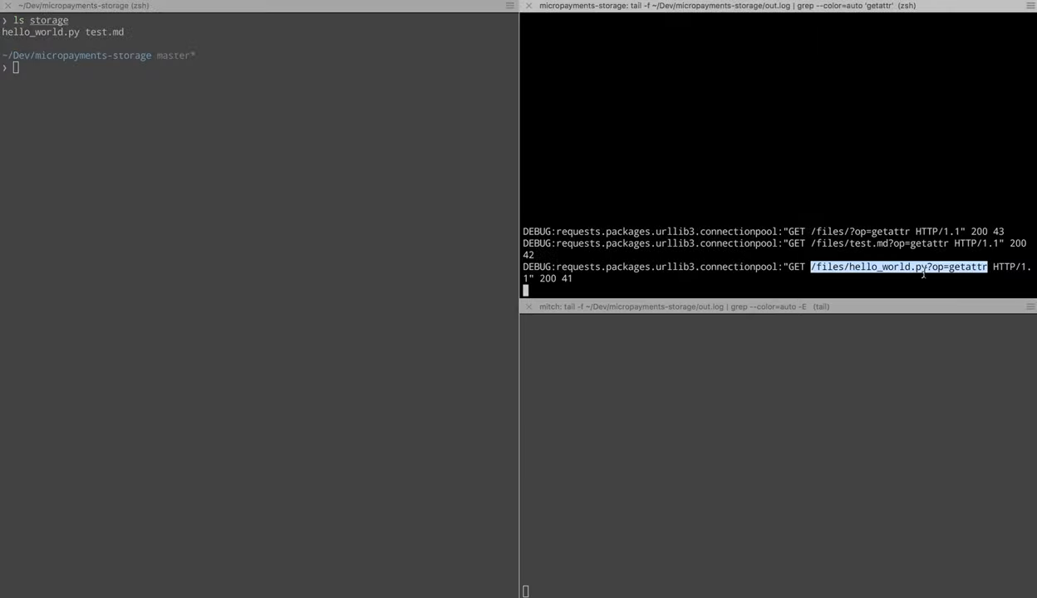
# Query the storage server's getattr URL for hello_world.py with curl, returning mode 33188 and size 23.
pyautogui.rightClick(922, 274)
pyautogui.write('c')
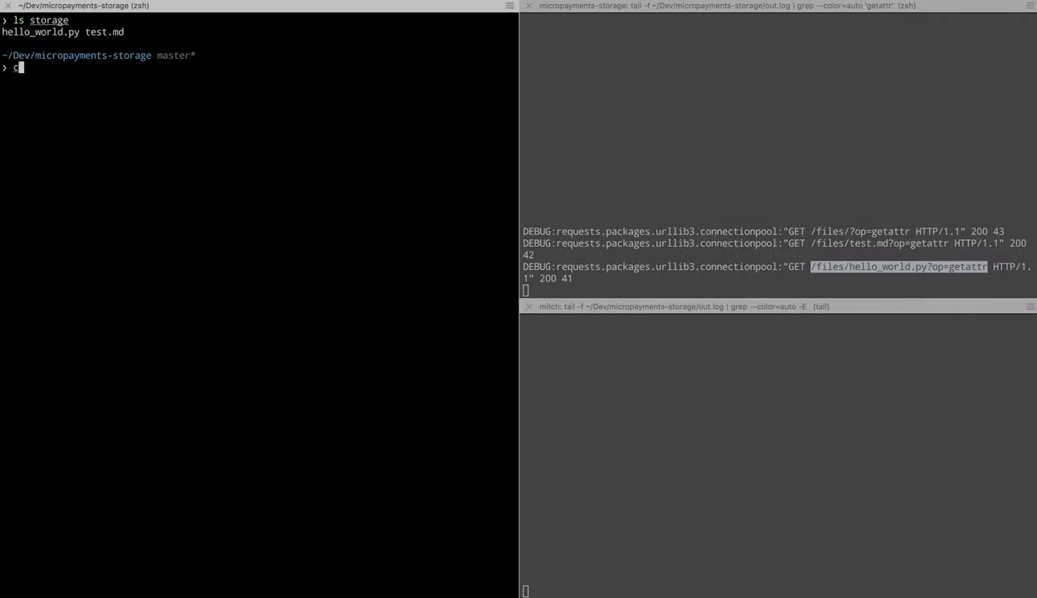
pyautogui.write('url "s')
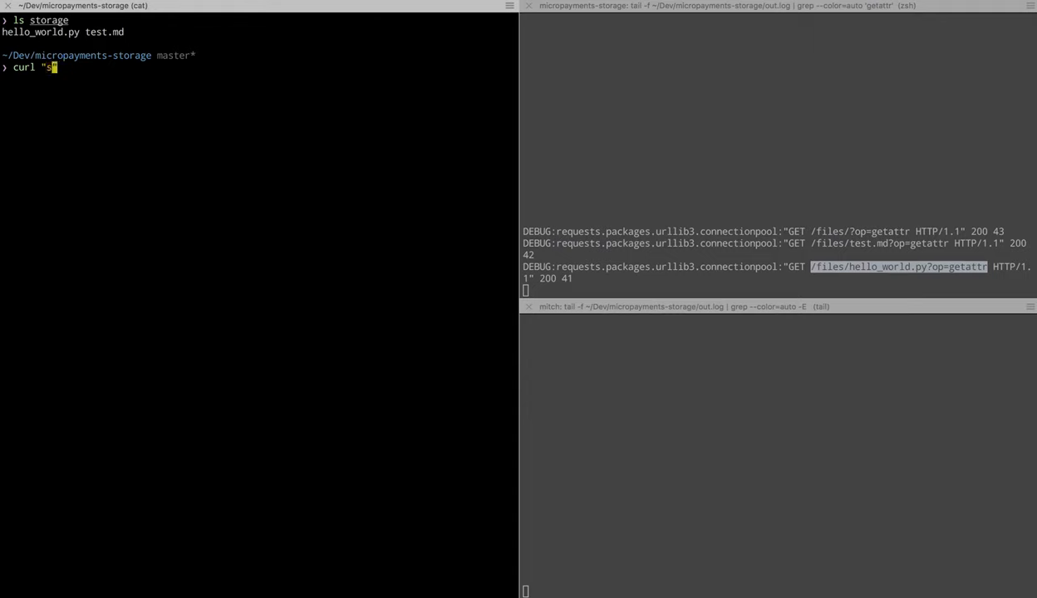
pyautogui.write('torage.mitch.fyi/files/hello_world.py?op=getattr')
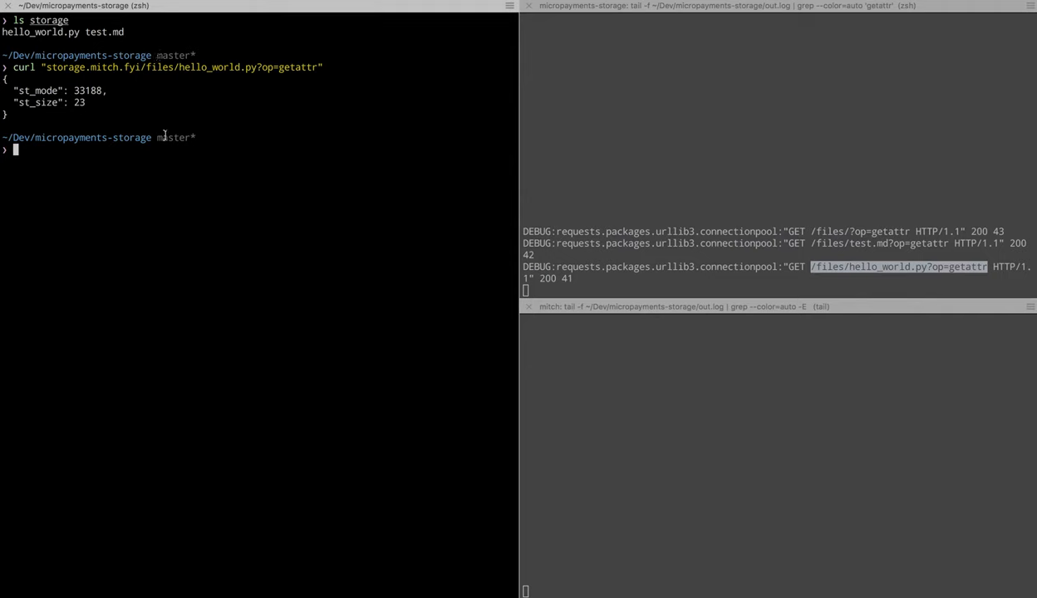
pyautogui.moveTo(80, 206)
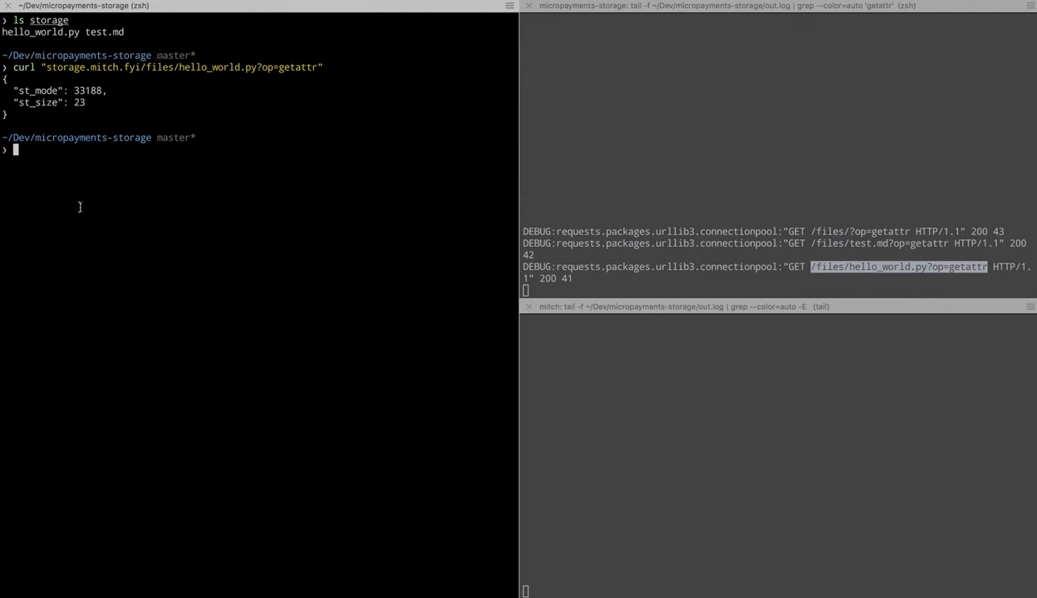
# Run stat on storage/hello_world.py to confirm the mounted file shows matching attributes.
pyautogui.write('stat stora')
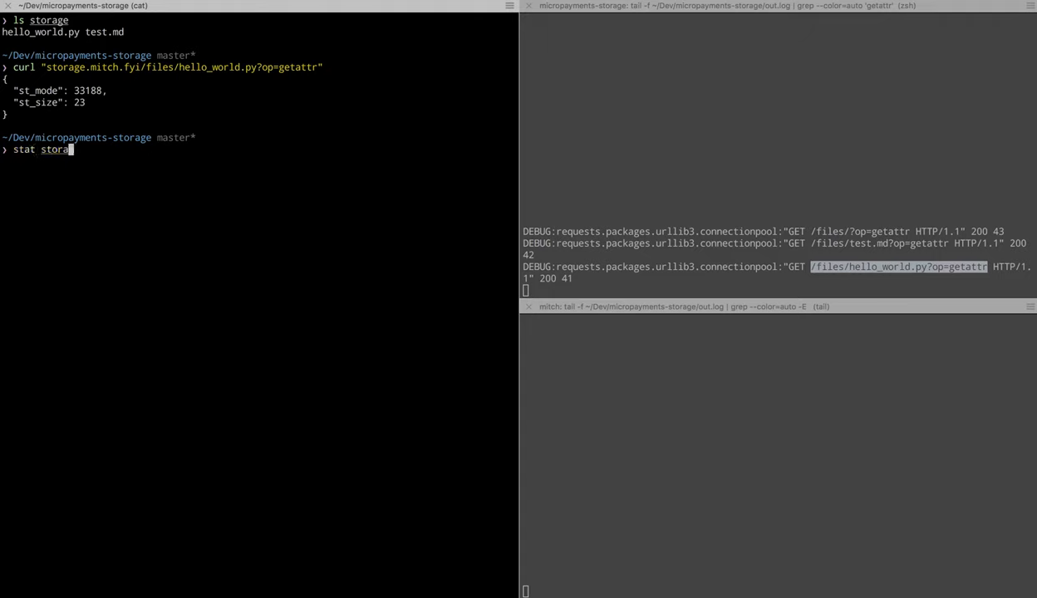
pyautogui.write('ge/')
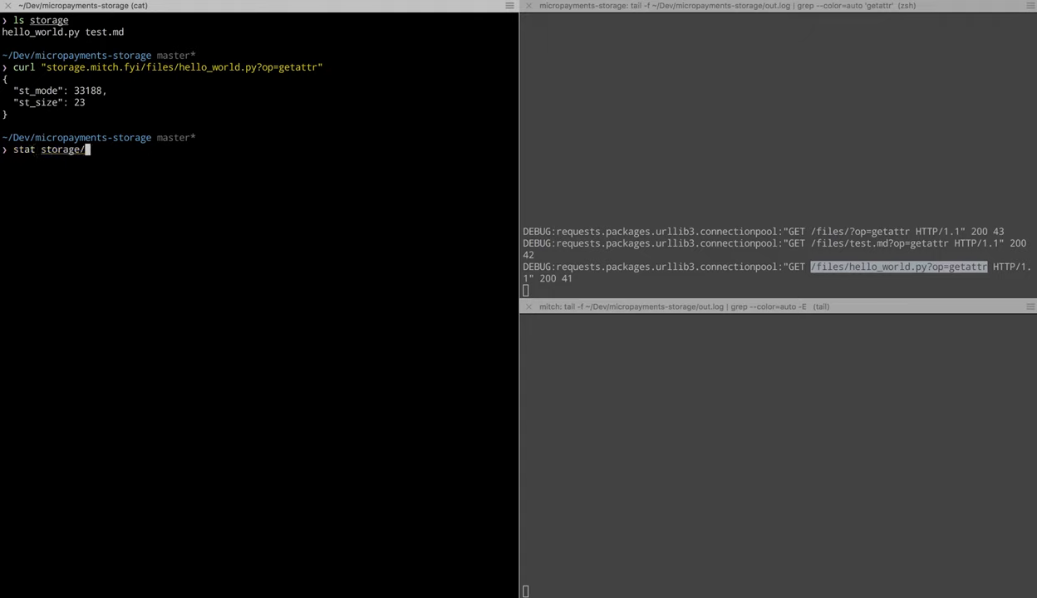
pyautogui.write('hello_worl')
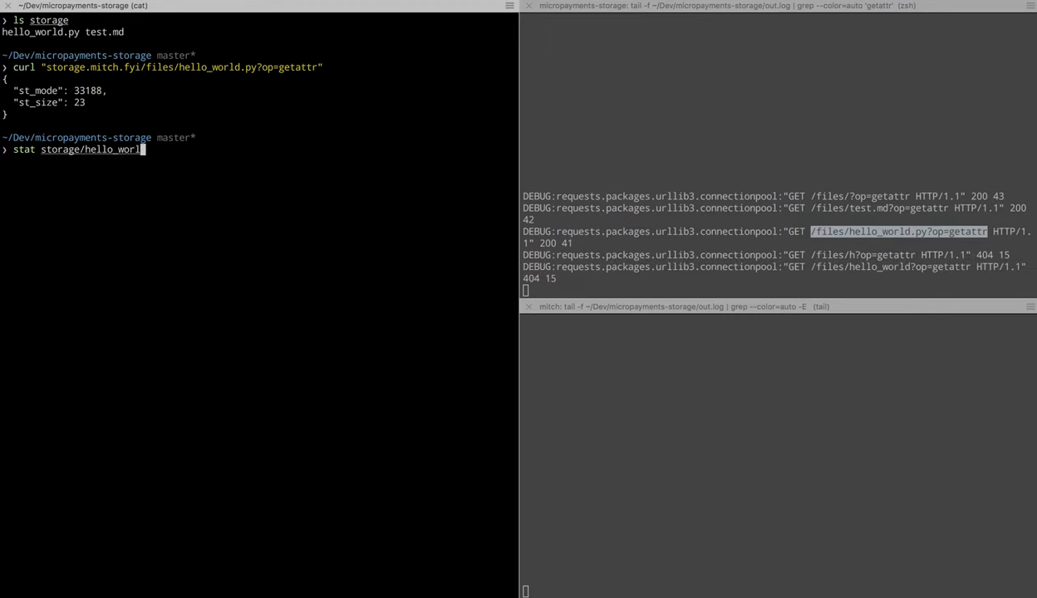
pyautogui.press('Enter')
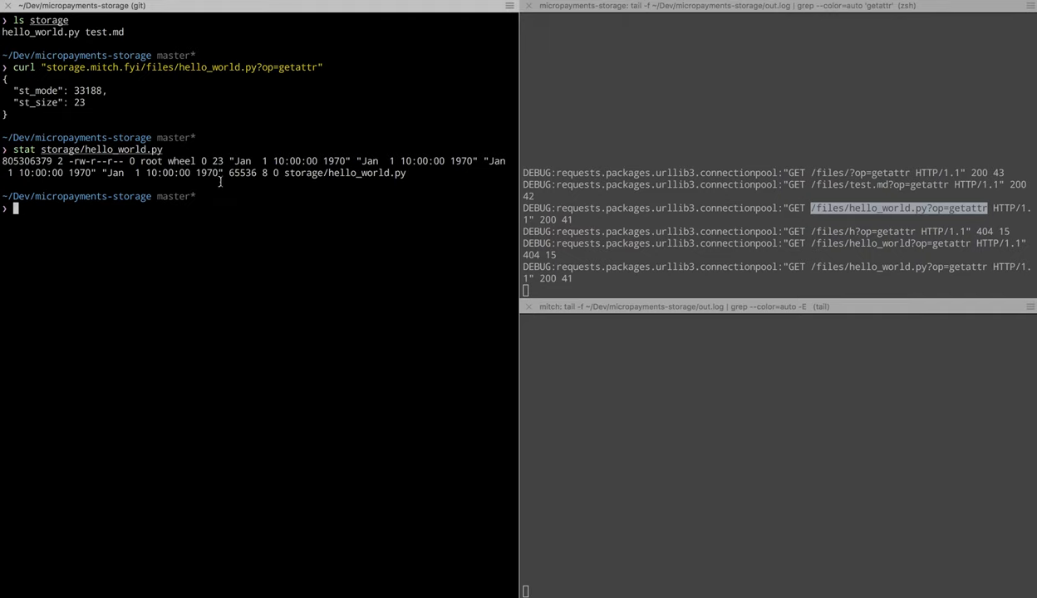
pyautogui.moveTo(216, 198)
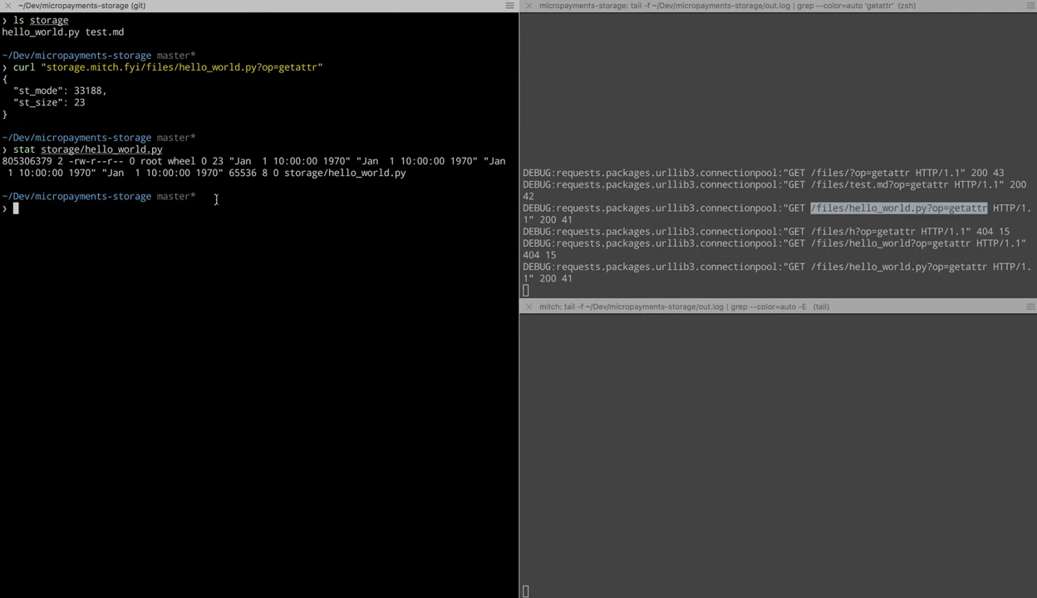
# Send a verbose curl read request (size 23, offset 0) and get a 402 Payment Required with a price.
pyautogui.write('curl "storage.mitch.fyi/files/hello_world.py?op=getattr"')
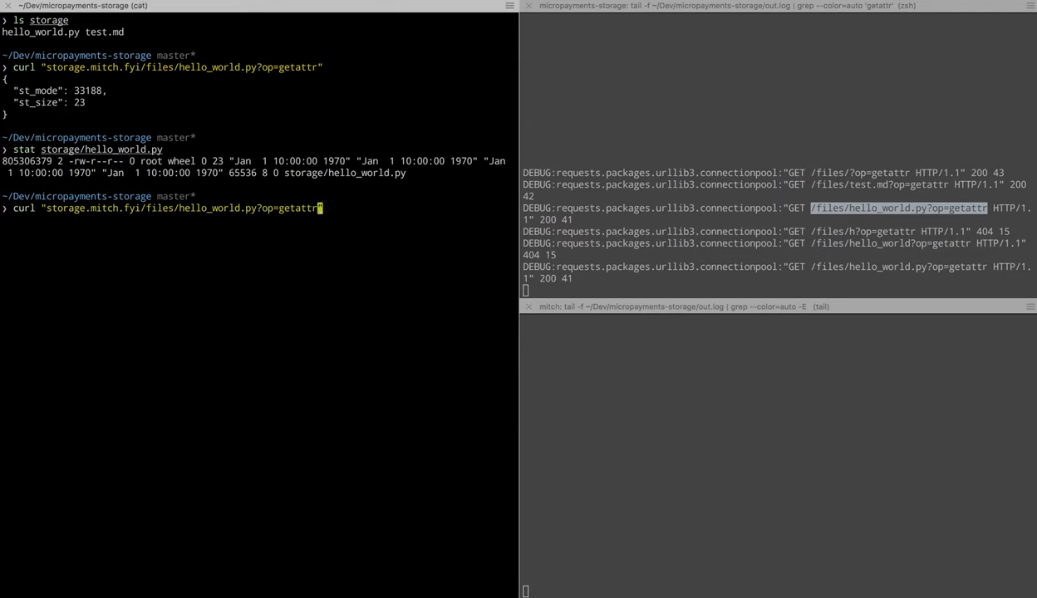
pyautogui.write('read')
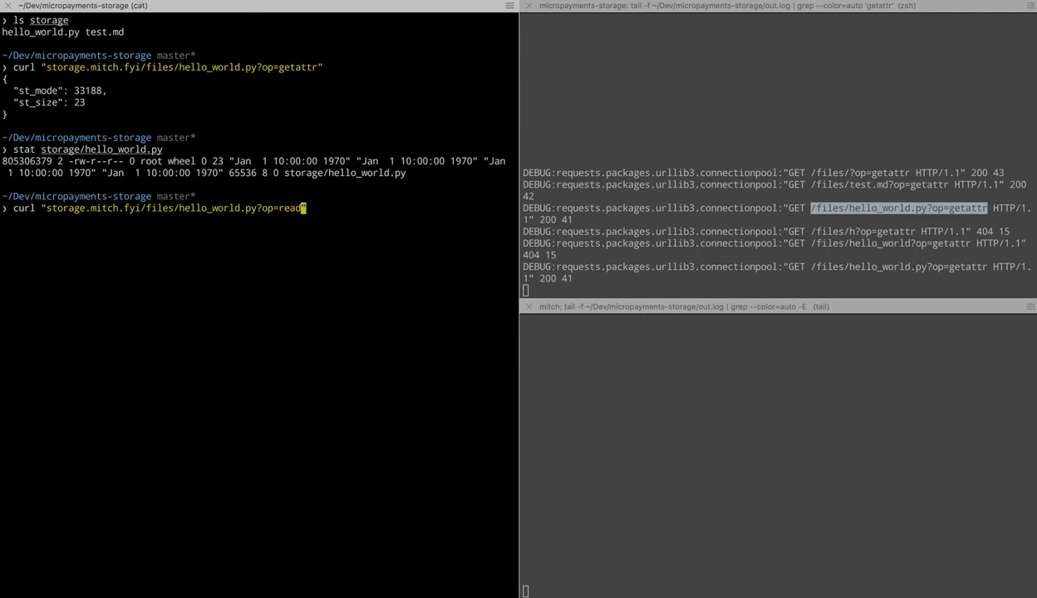
pyautogui.write('&size=')
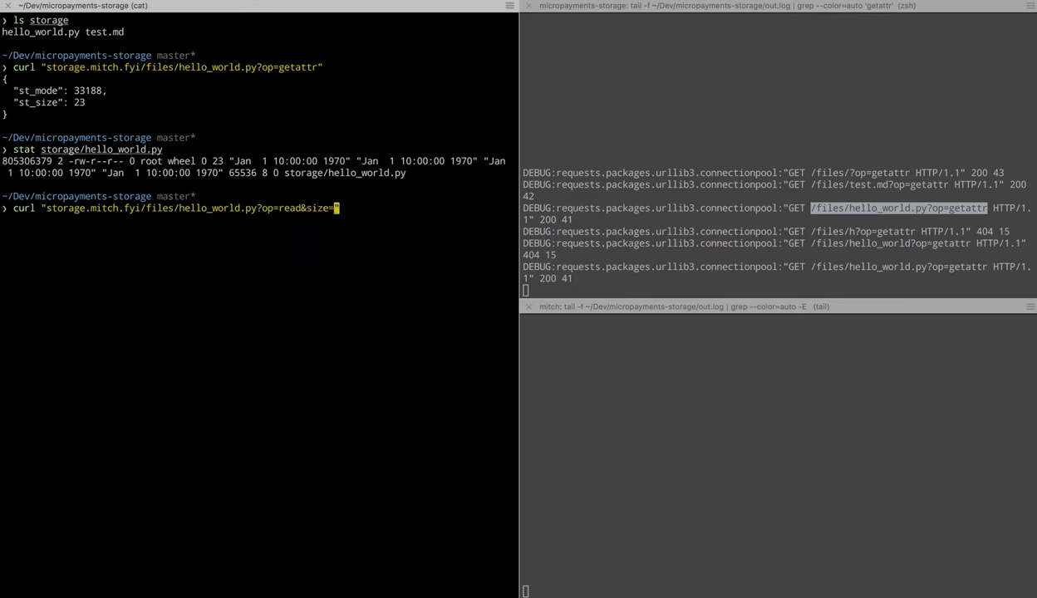
pyautogui.write('238')
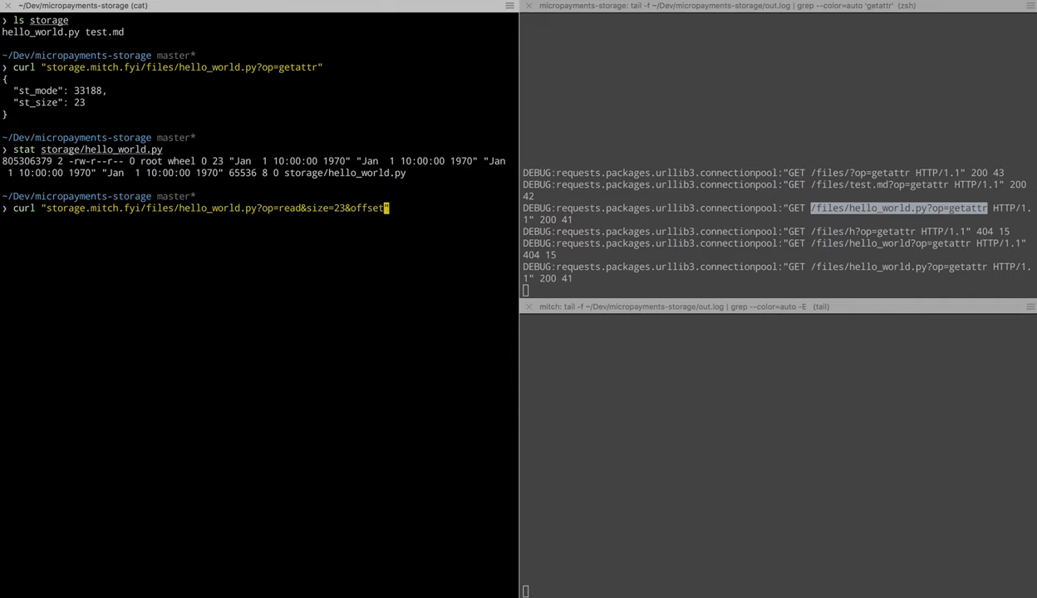
pyautogui.write('=0"')
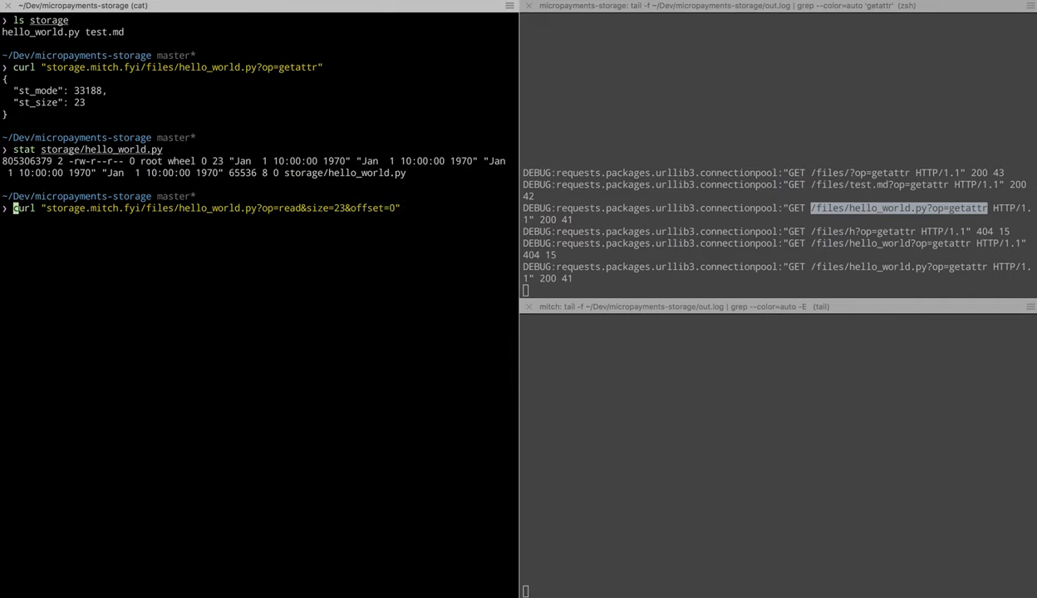
pyautogui.write('-v')
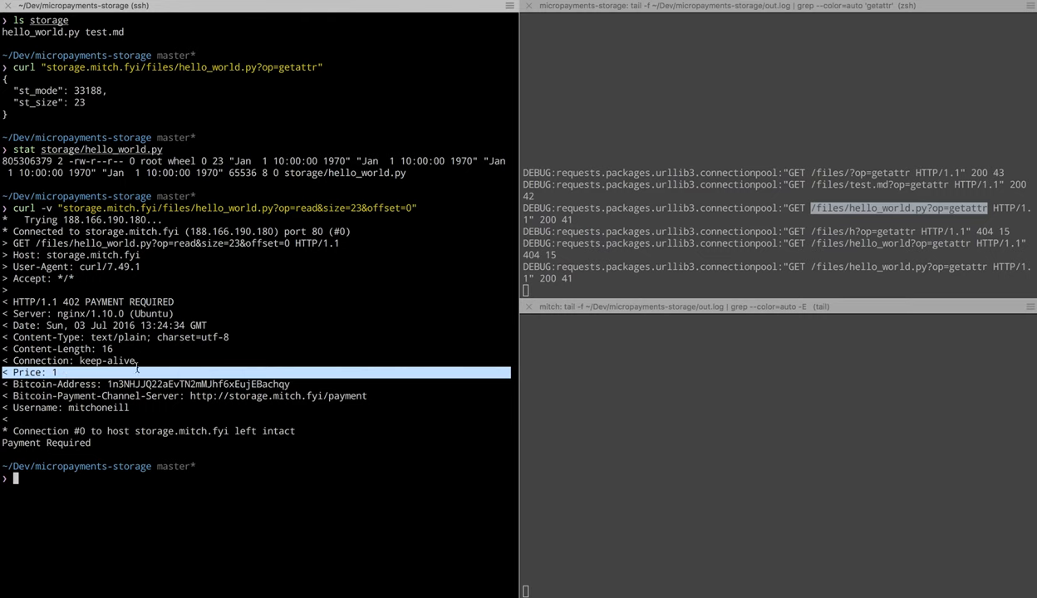
pyautogui.doubleClick(200, 384)
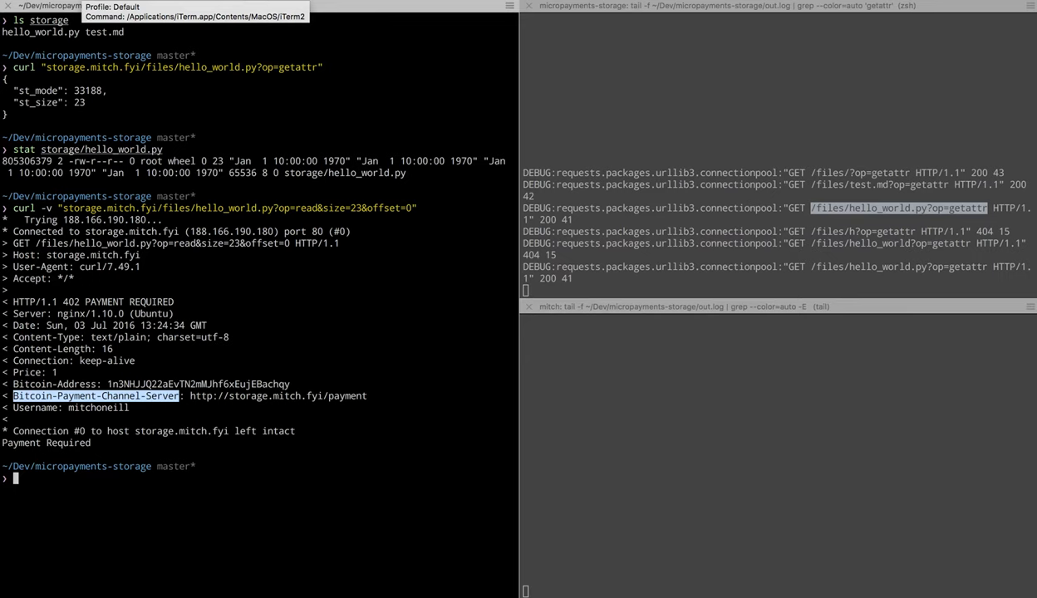
# List payment channels, showing two ready channels.
pyautogui.write('channels list')
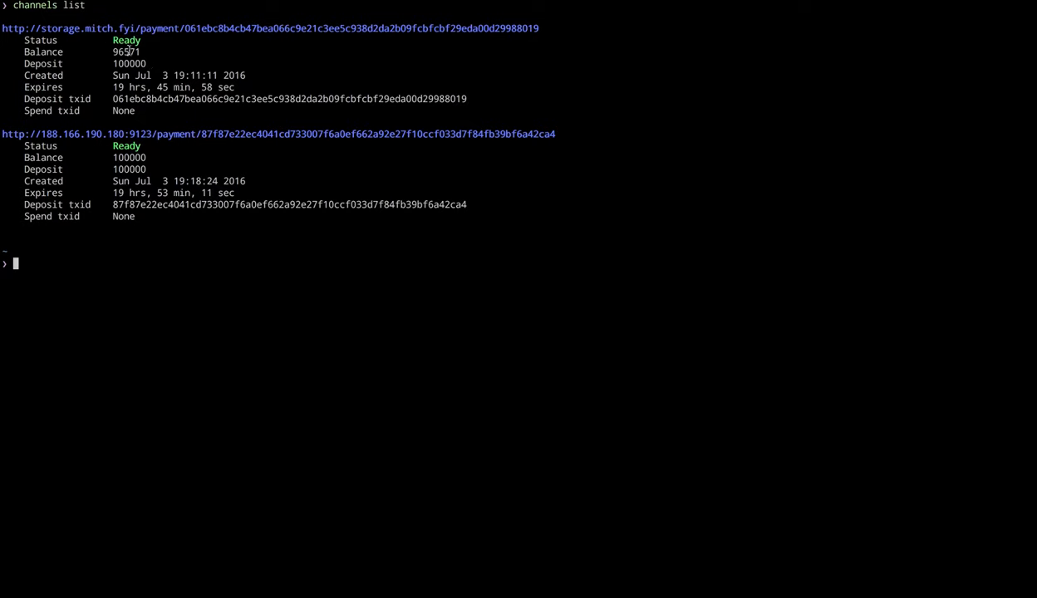
# Curl the first channel's payment URL showing balance 3429 and status ready, then begin 'channels close'.
pyautogui.doubleClick(126, 53)
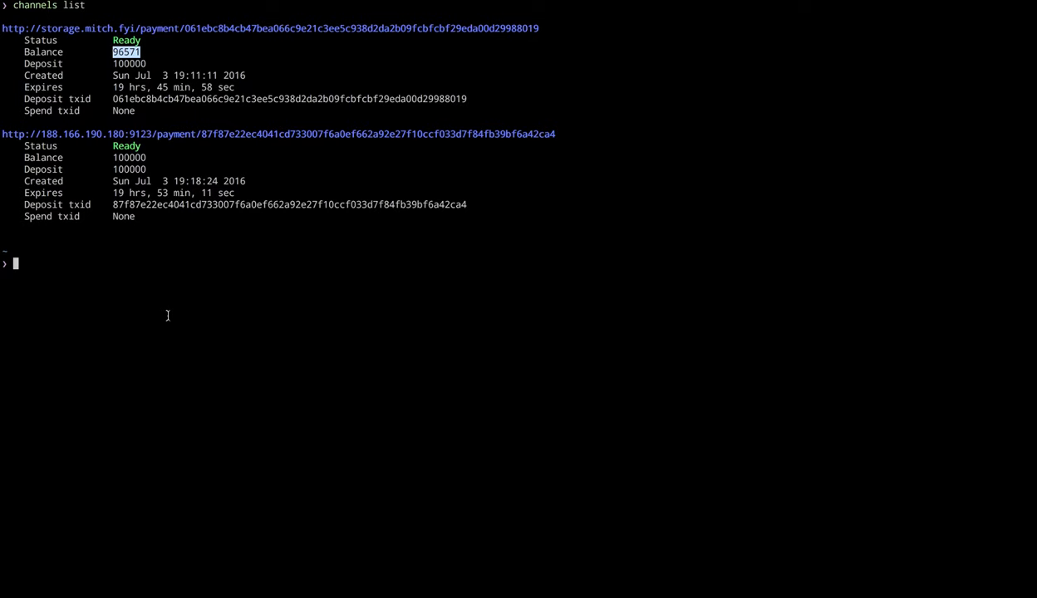
pyautogui.write('cur')
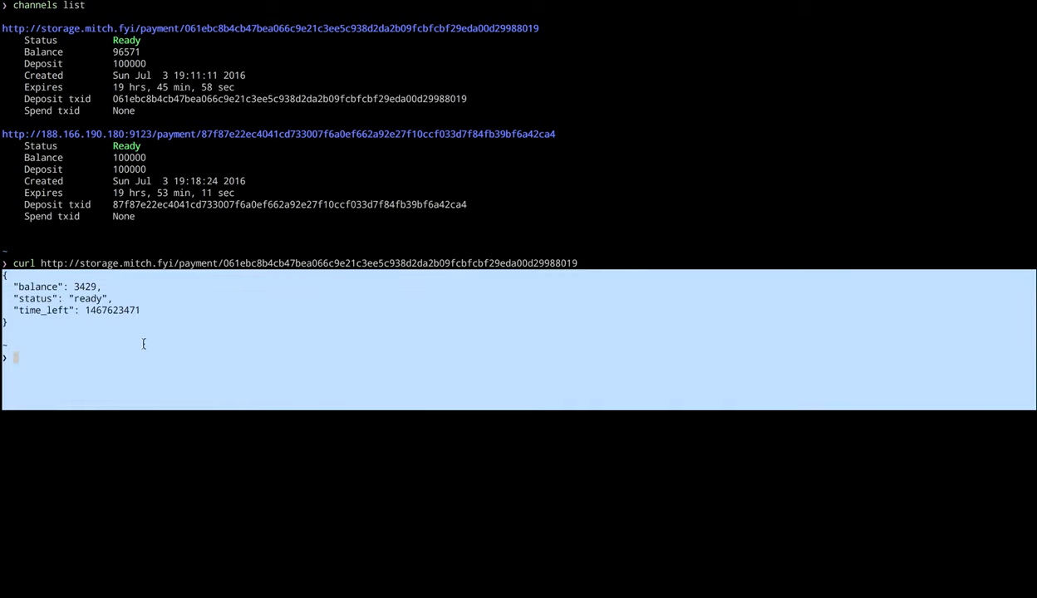
pyautogui.doubleClick(85, 286)
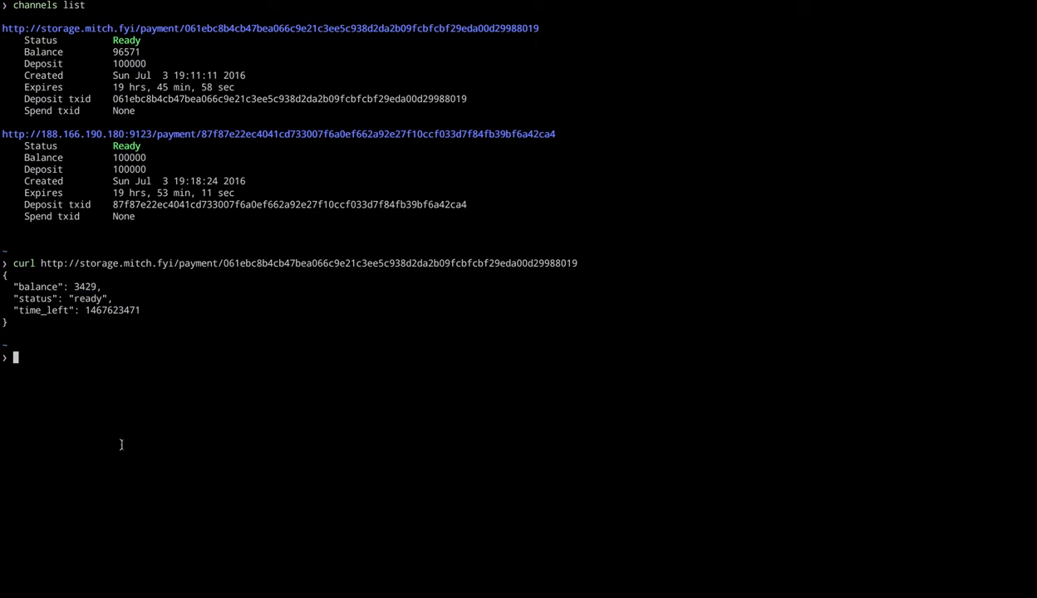
pyautogui.write('channels close')
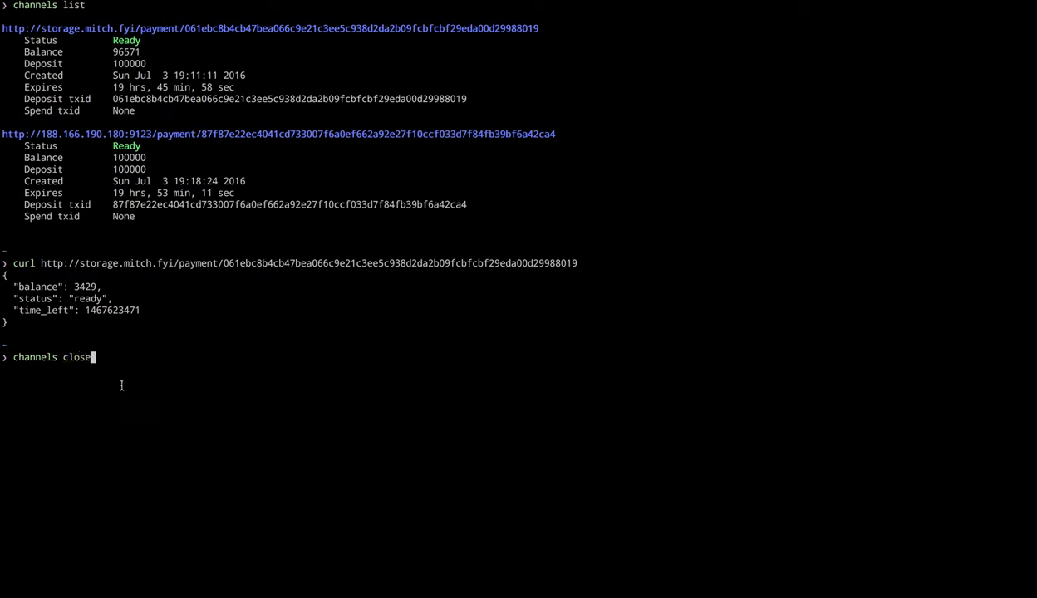
pyautogui.moveTo(209, 322)
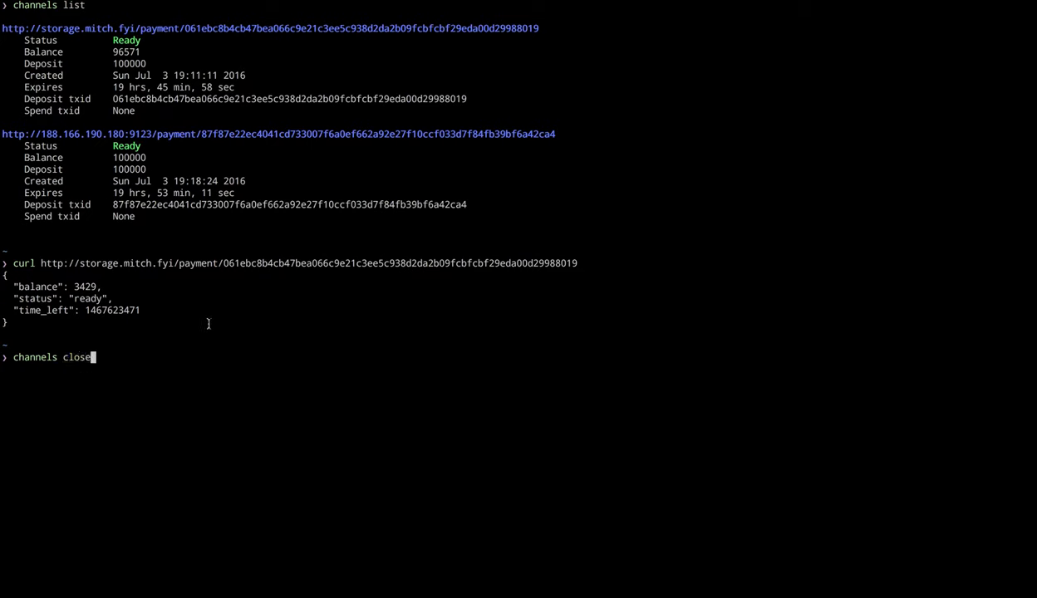
pyautogui.moveTo(193, 60)
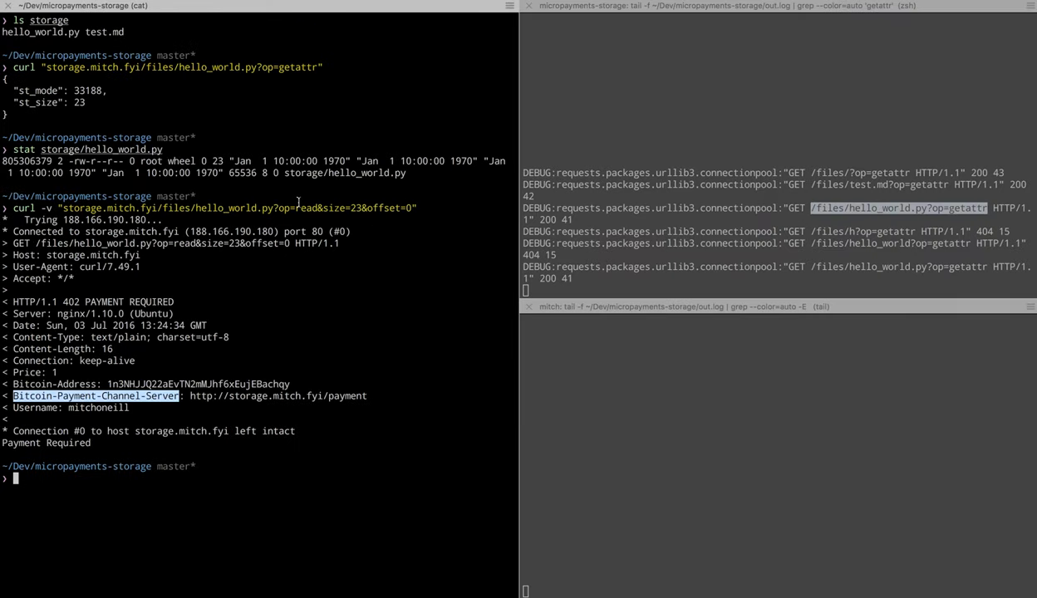
# Cat storage/hello_world.py, printing print('Hellow world!') with a 1-satoshi purchase logged.
pyautogui.write('cat storage/')
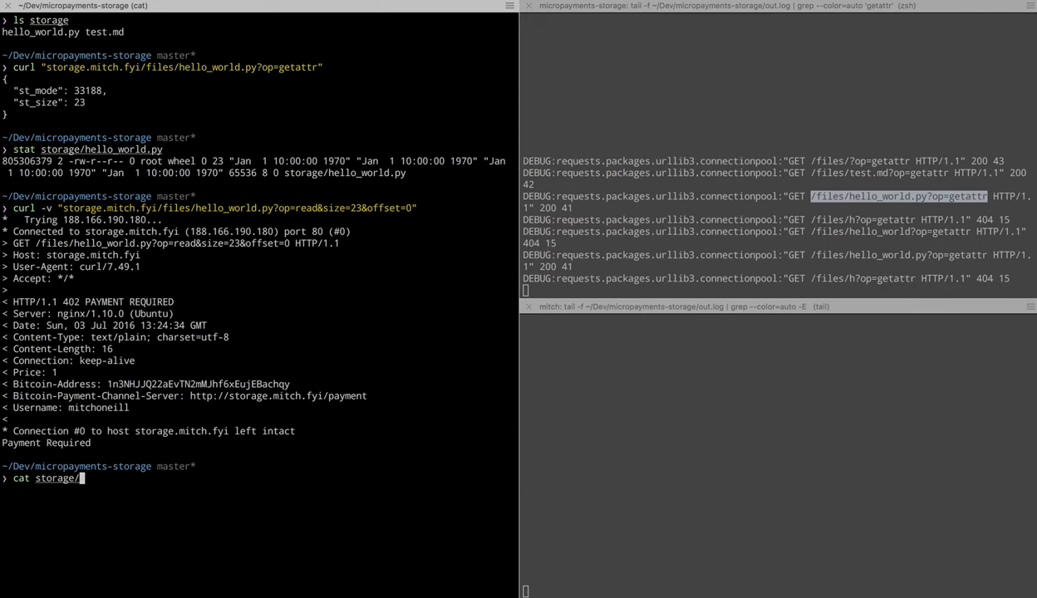
pyautogui.write('hello_world.py')
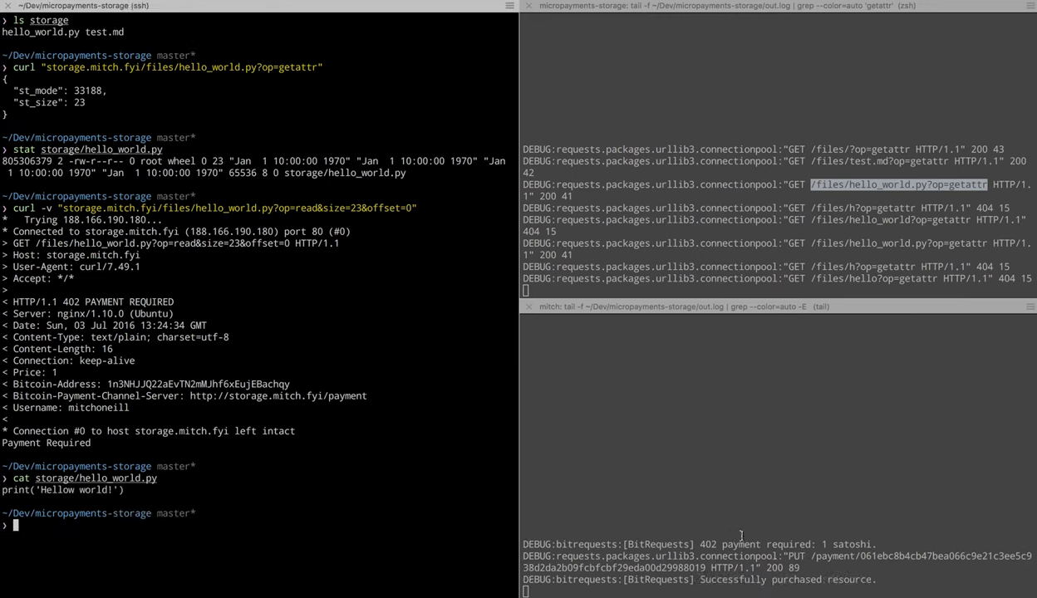
pyautogui.doubleClick(731, 545)
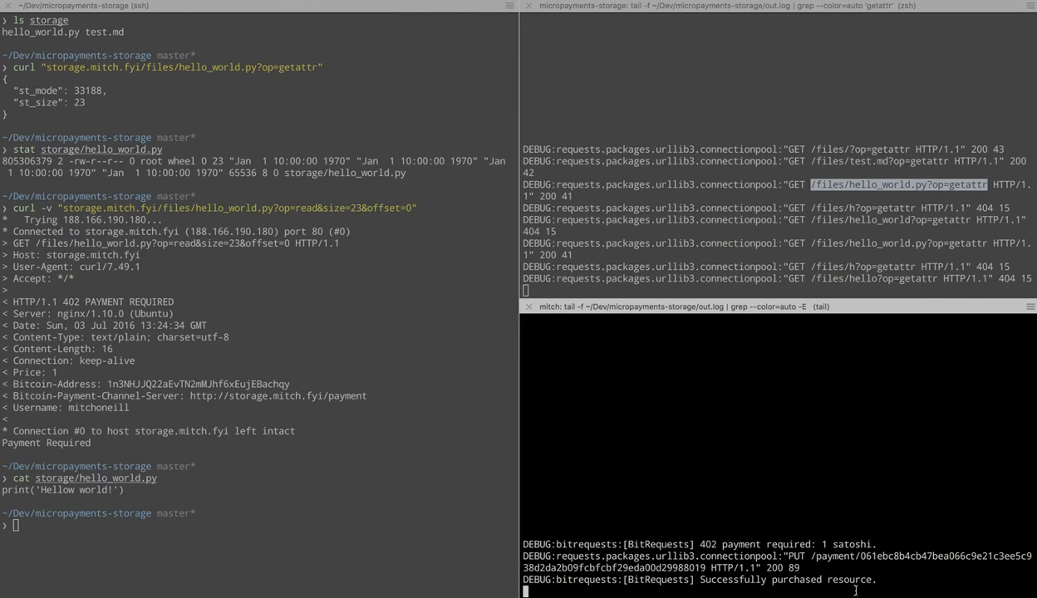
pyautogui.moveTo(804, 569)
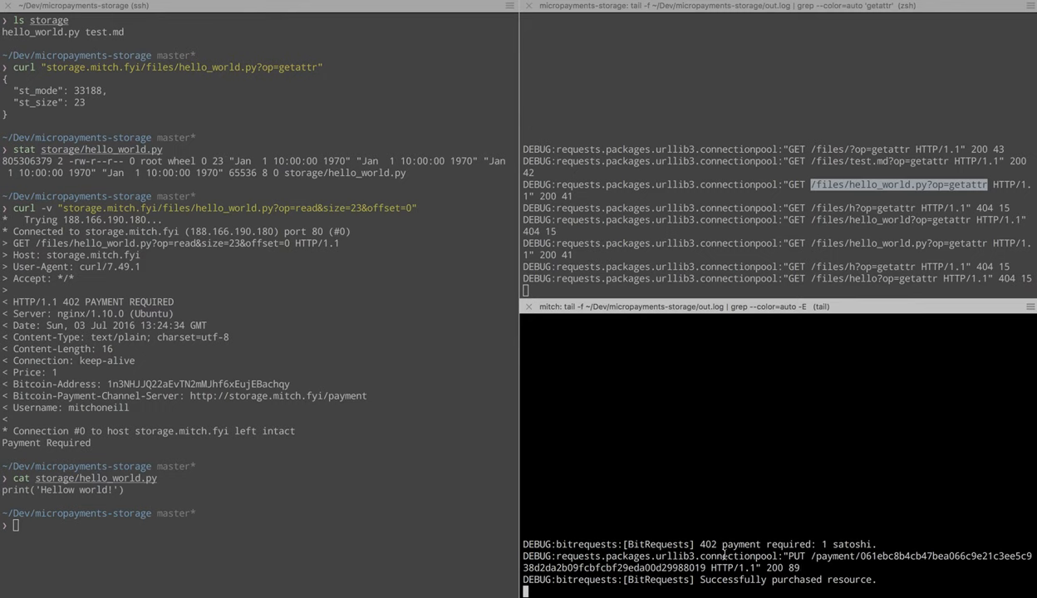
pyautogui.moveTo(634, 596)
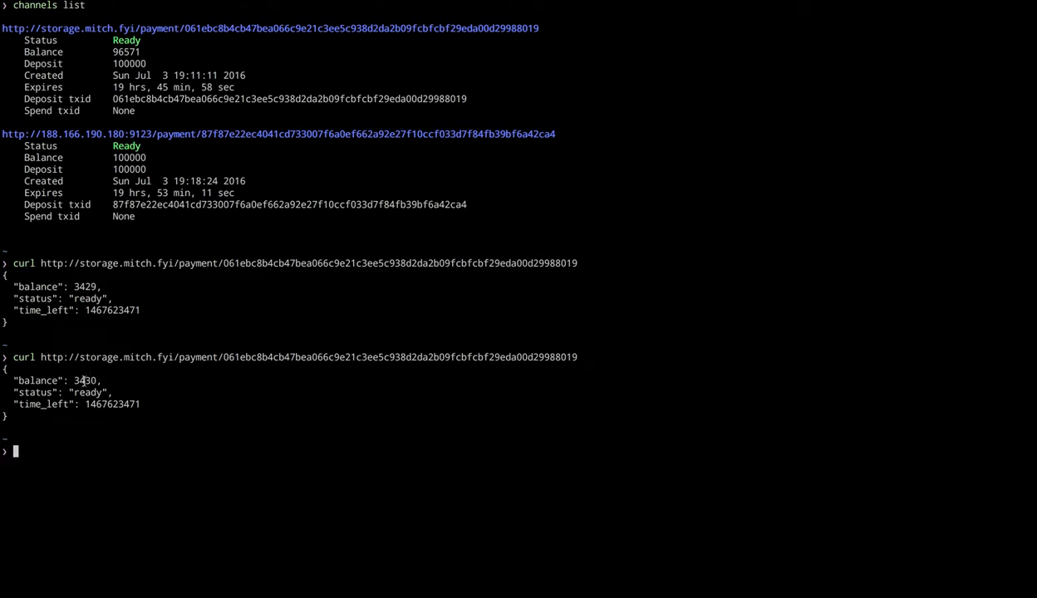
pyautogui.write('cat storage/hello_world.py')
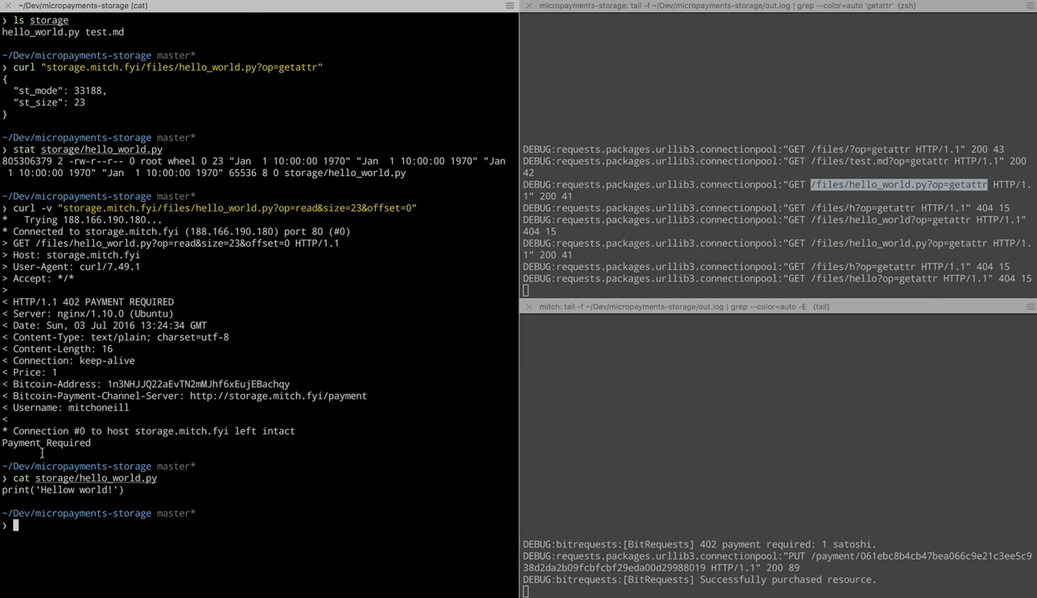
# Create local hello_world.py in vim containing print('Hello World').
pyautogui.doubleClick(57, 495)
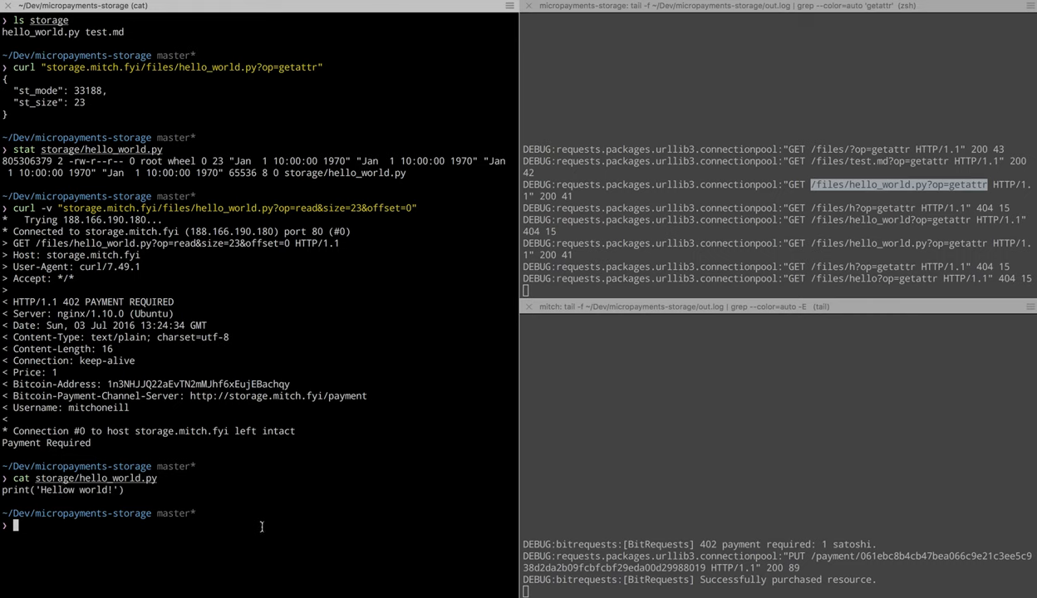
pyautogui.write('vim')
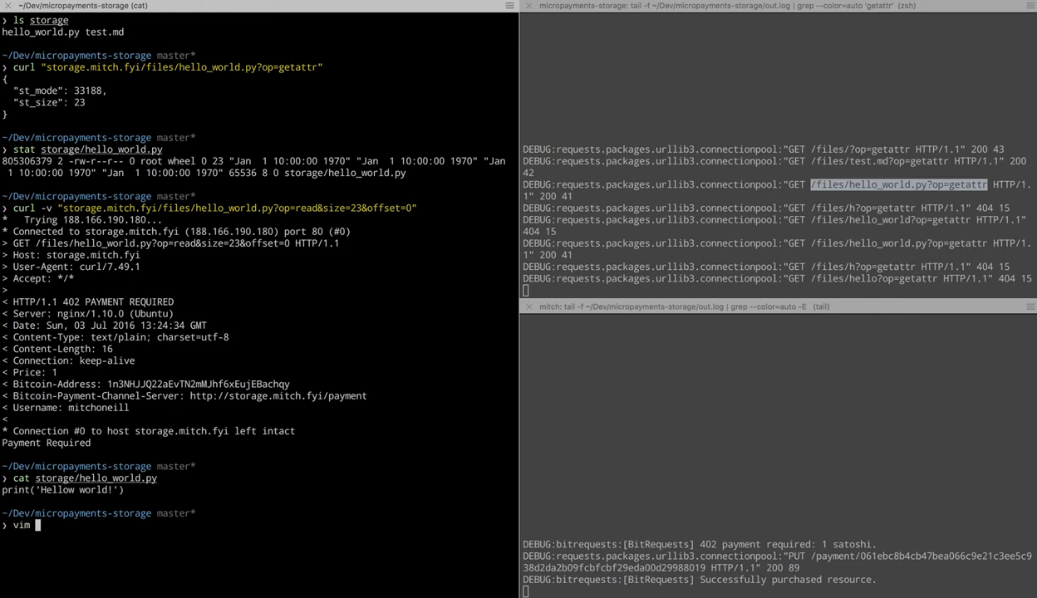
pyautogui.write('hello_wor')
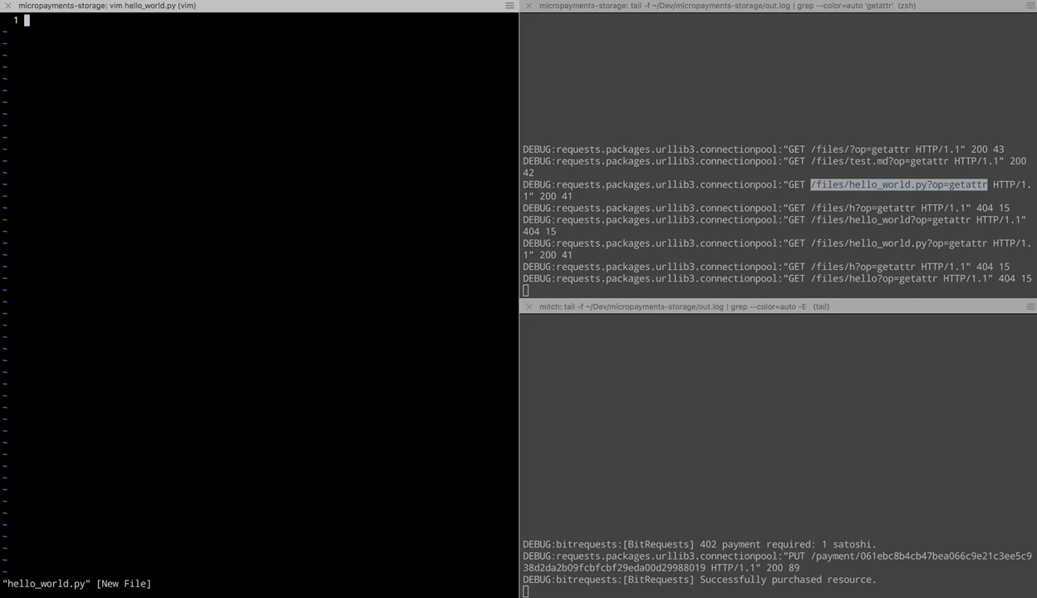
pyautogui.press('i')
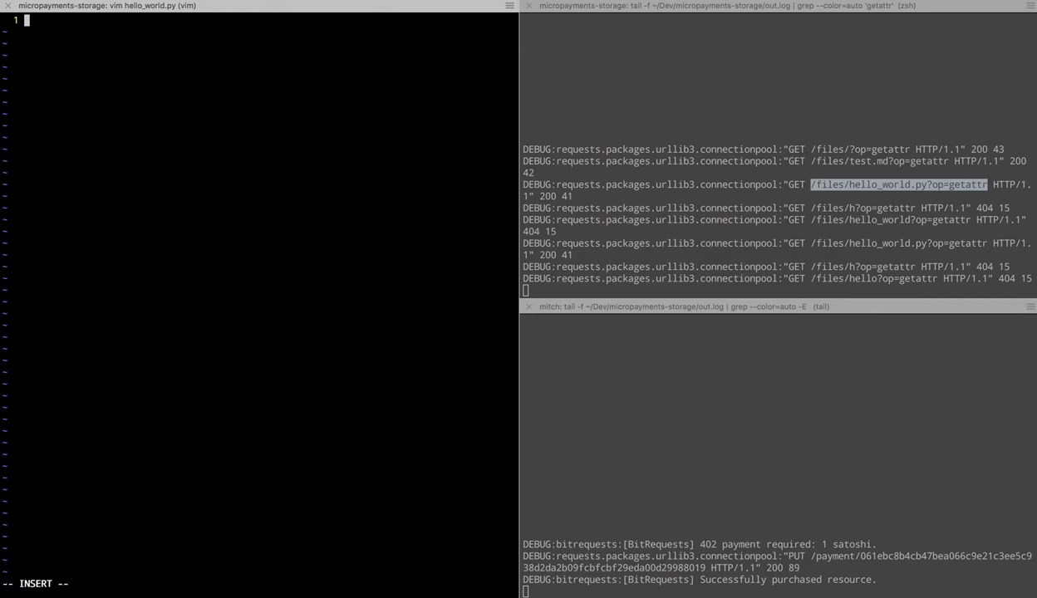
pyautogui.write('print()')
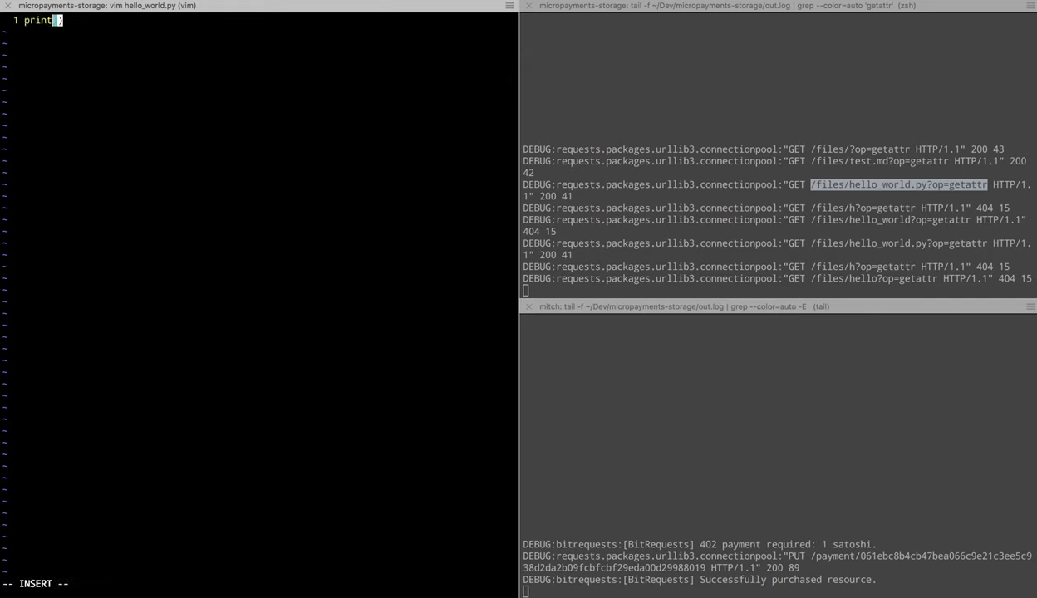
pyautogui.write("'Hello'")
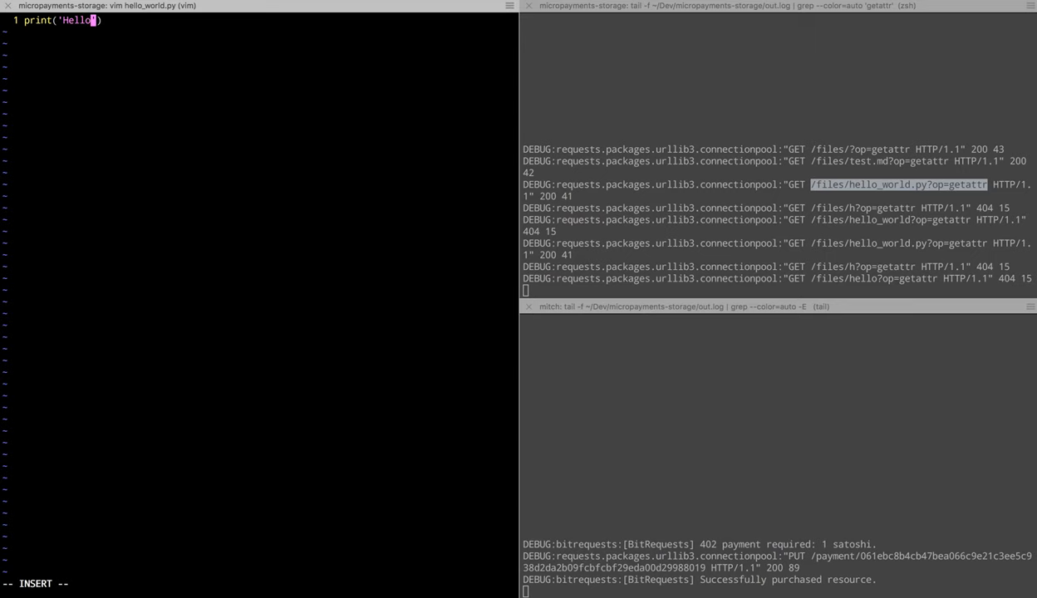
pyautogui.write('World')
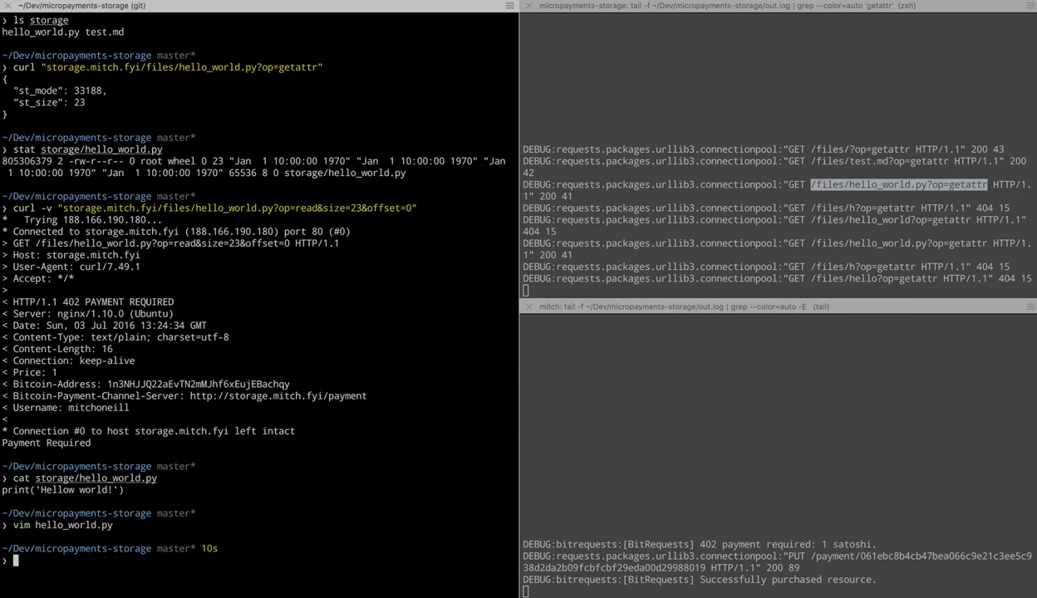
# Move hello_world.py onto storage/, confirming overwrite, and note the PUT request in the log.
pyautogui.write('mv')
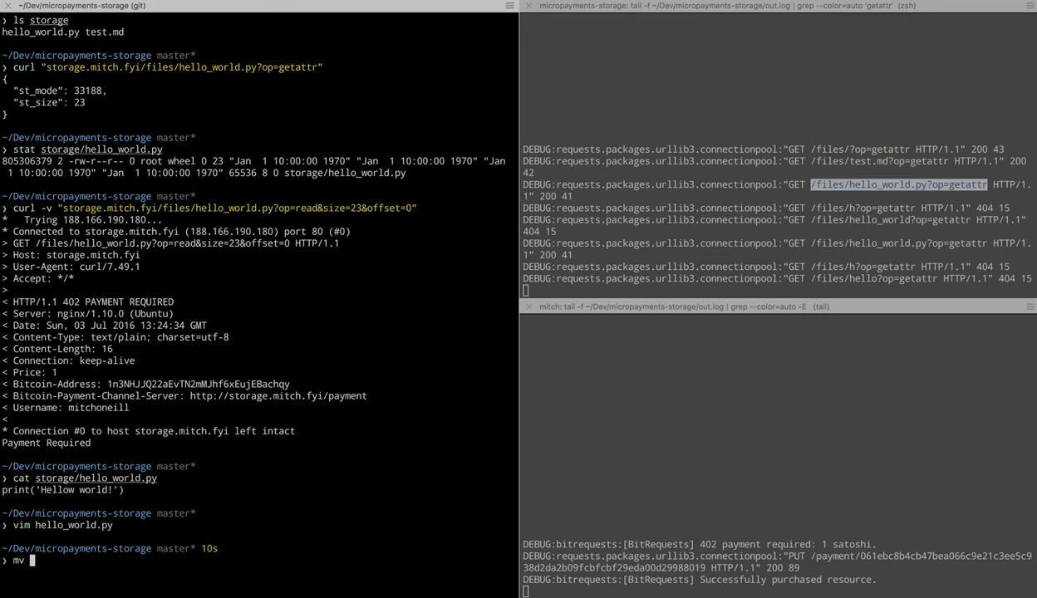
pyautogui.write('hello_world.py')
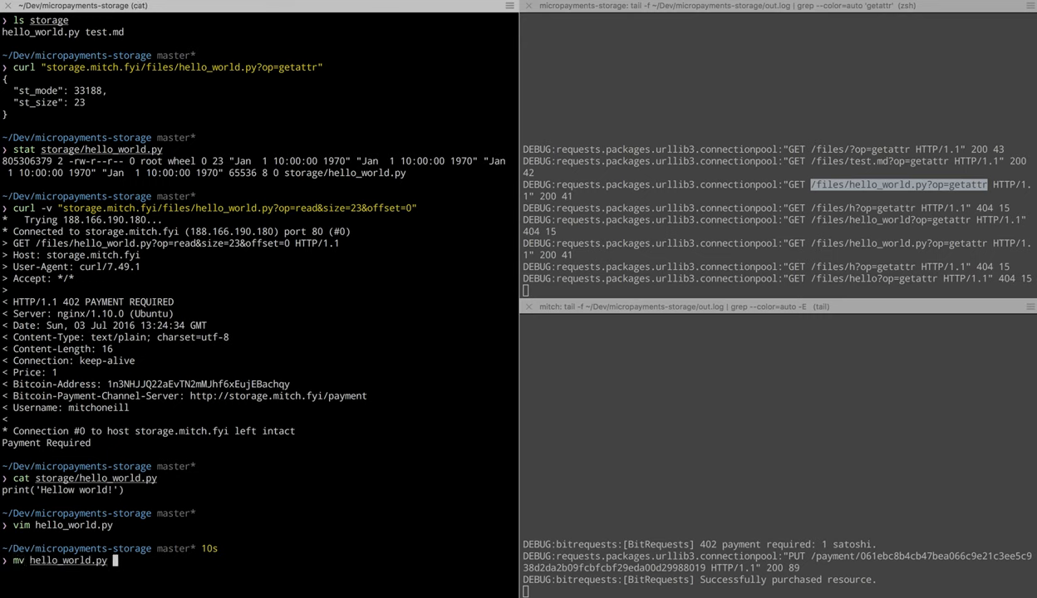
pyautogui.write('storage')
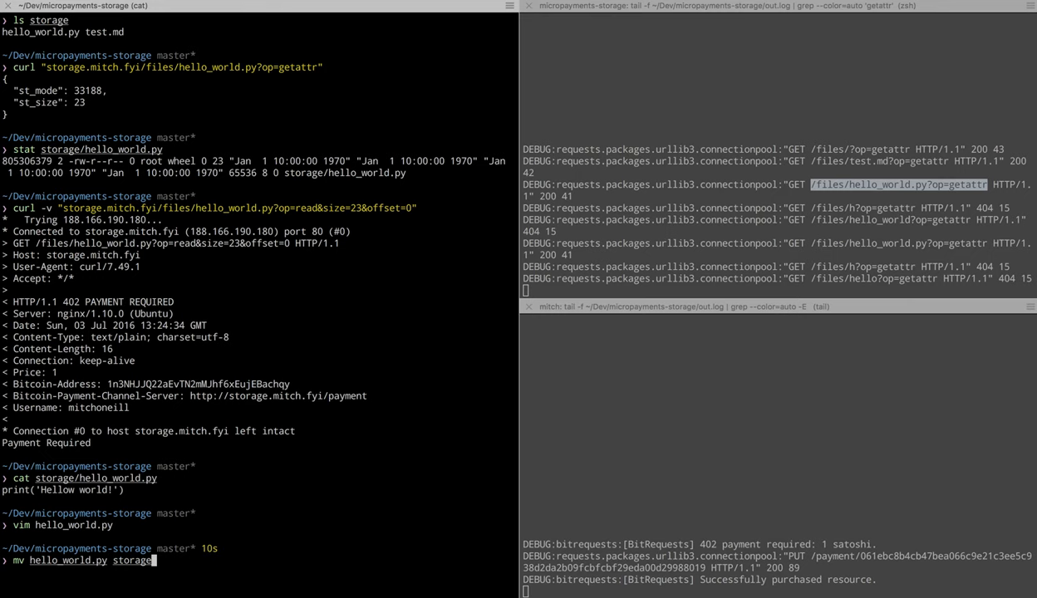
pyautogui.write('/hello_world.p')
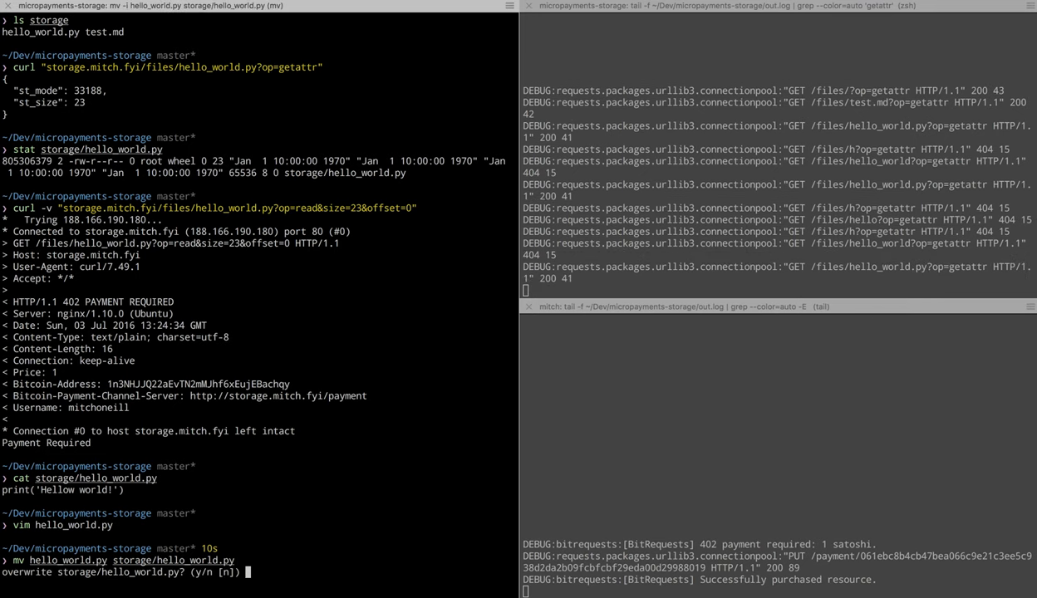
pyautogui.write('y')
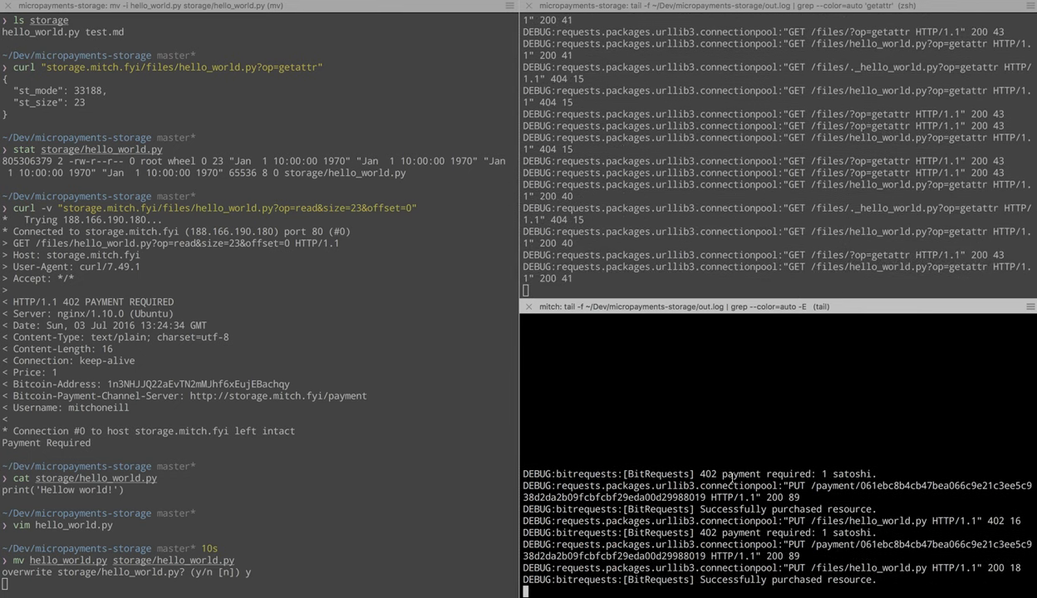
pyautogui.moveTo(788, 522); pyautogui.dragTo(874, 522)
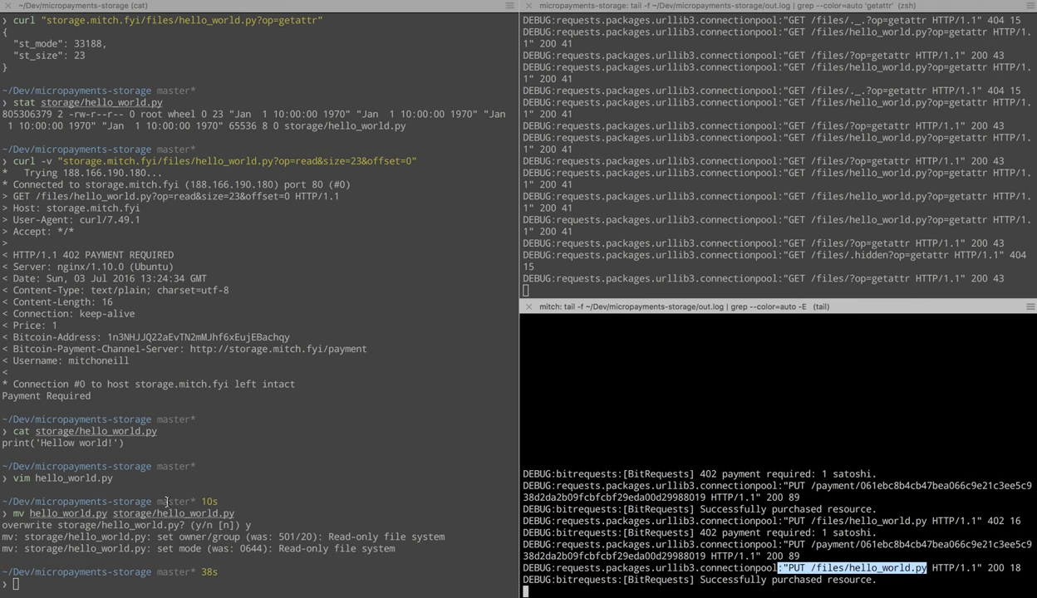
# Cat the stored hello_world.py to show it now prints print('Hello World!').
pyautogui.write('cat')
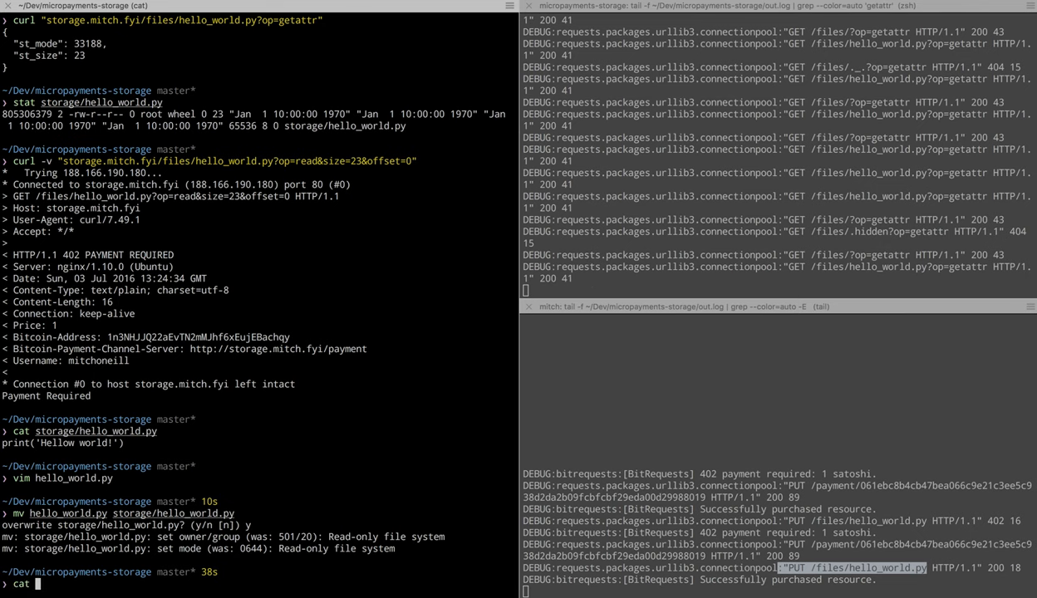
pyautogui.write('storage')
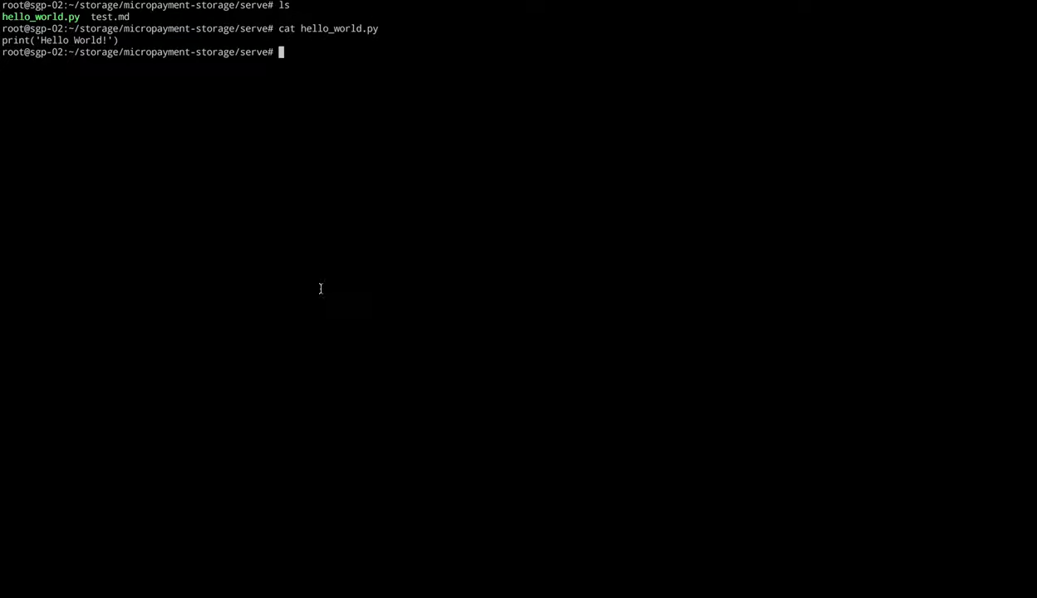
pyautogui.moveTo(100, 40)
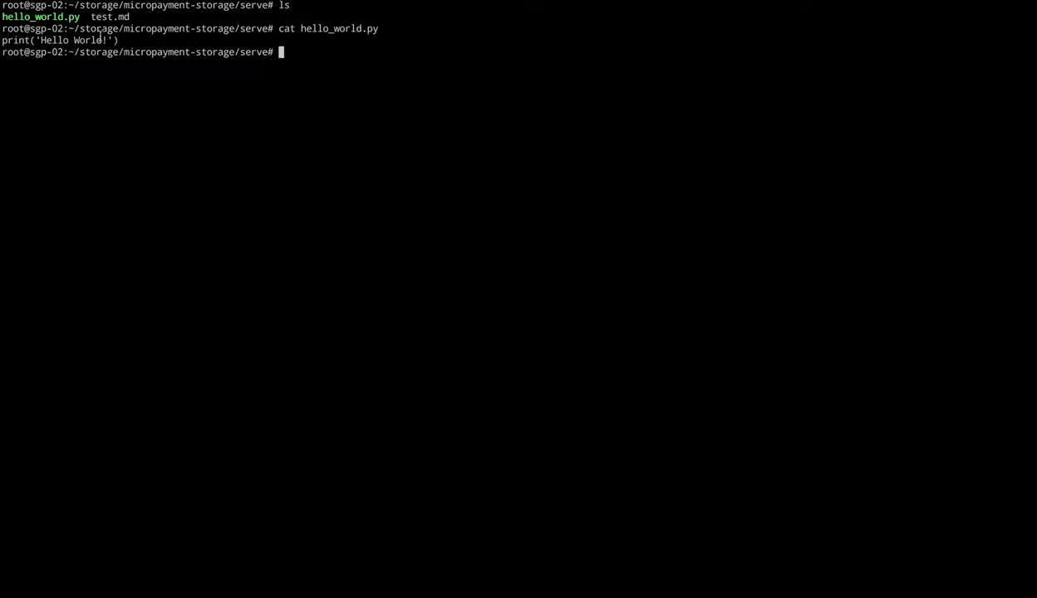